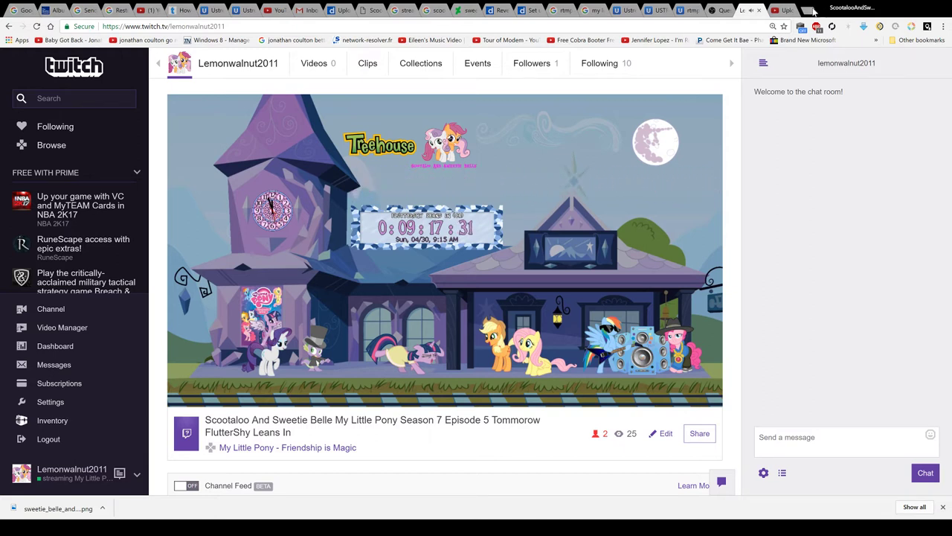
Step: Leave the Twitch countdown stream and switch to the YouTube home feed
left_click(779, 9)
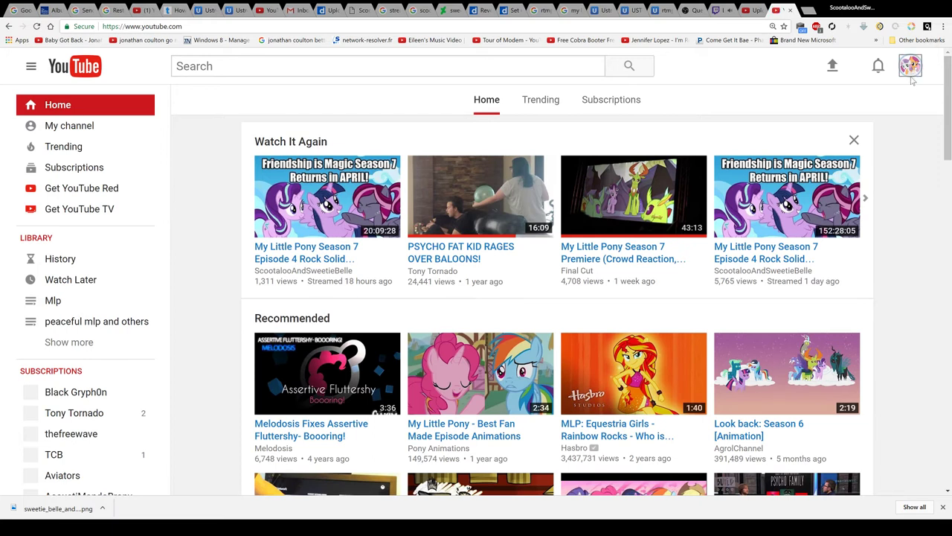
Step: Review the account settings Overview, return Home, and bring up the channel's account menu with Creator Studio
left_click(910, 66)
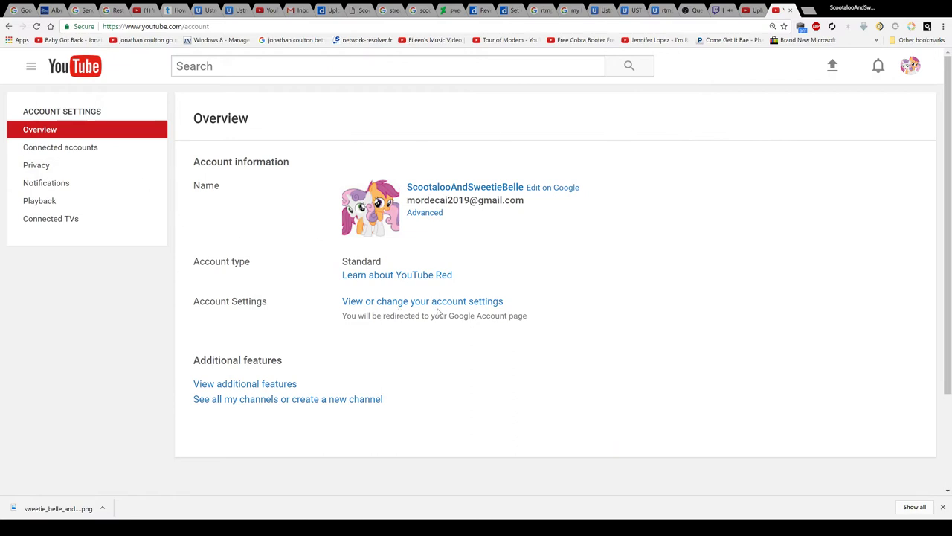
left_click(422, 300)
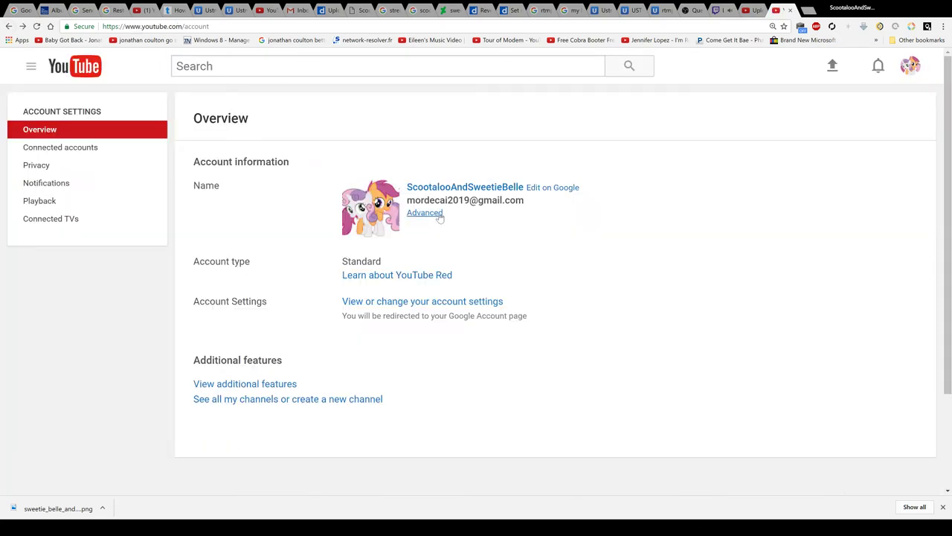
left_click(910, 65)
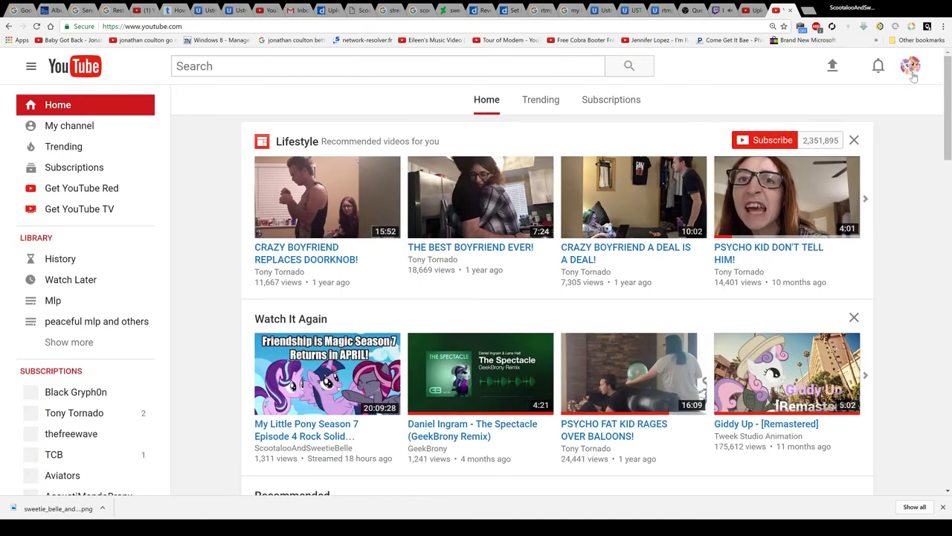
left_click(910, 66)
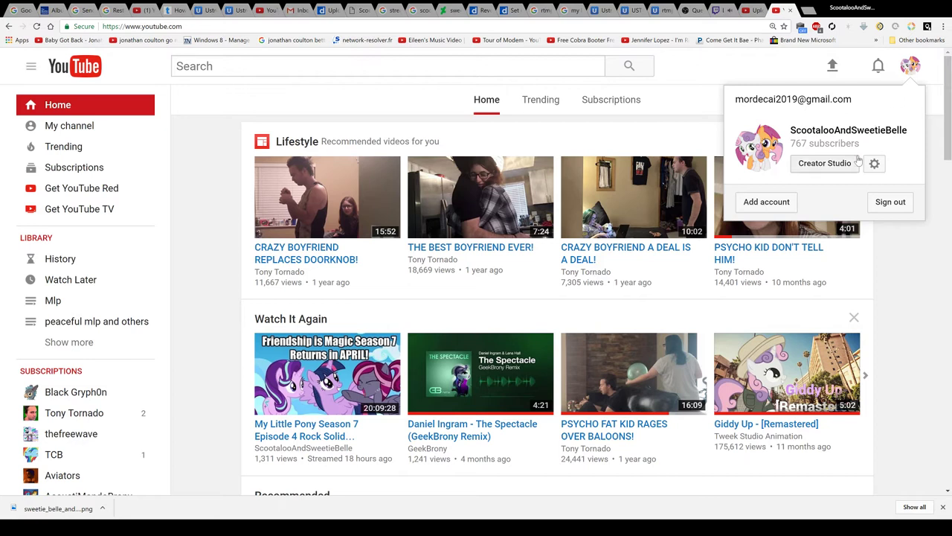
mouse_move(869, 71)
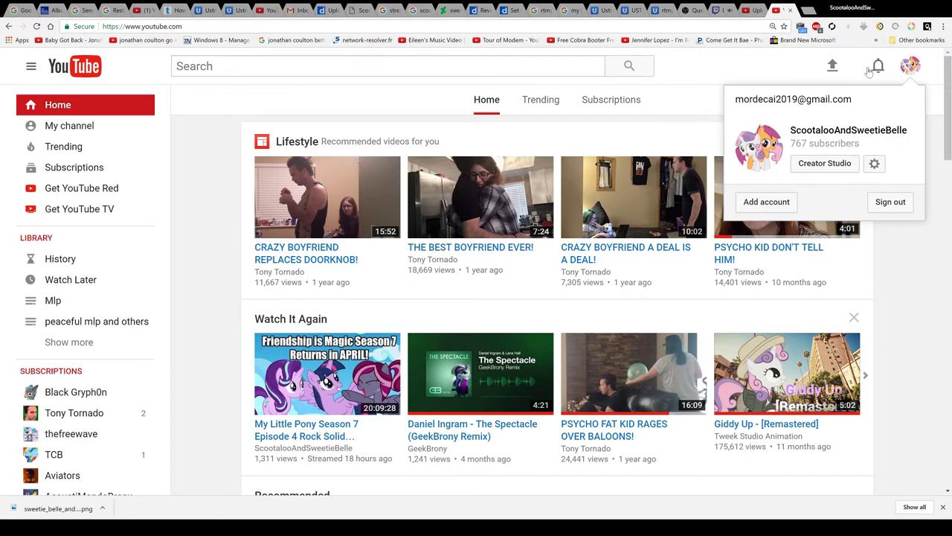
Step: Enter Creator Studio's Live Streaming dashboard and show the 'We Moved Our Stream' event's Monetization settings with ads off
left_click(833, 65)
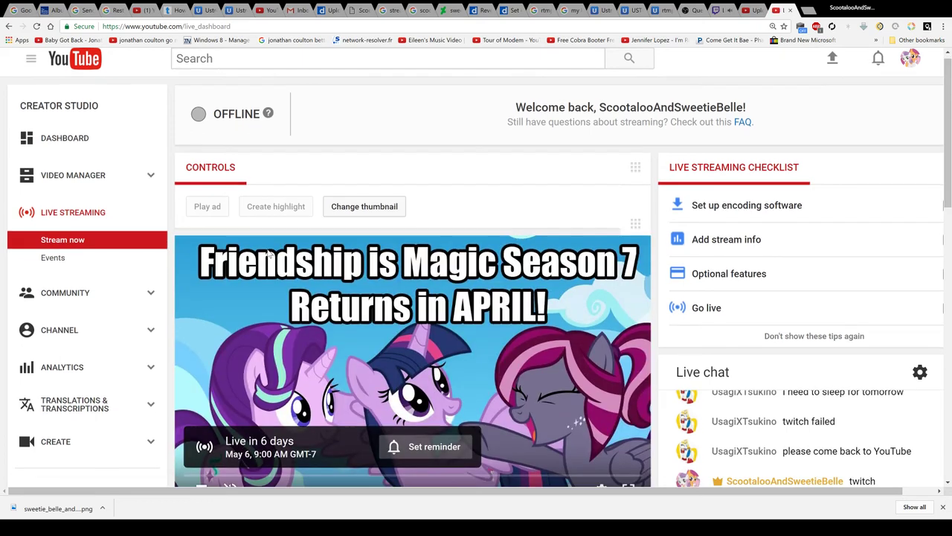
scroll("down", 3)
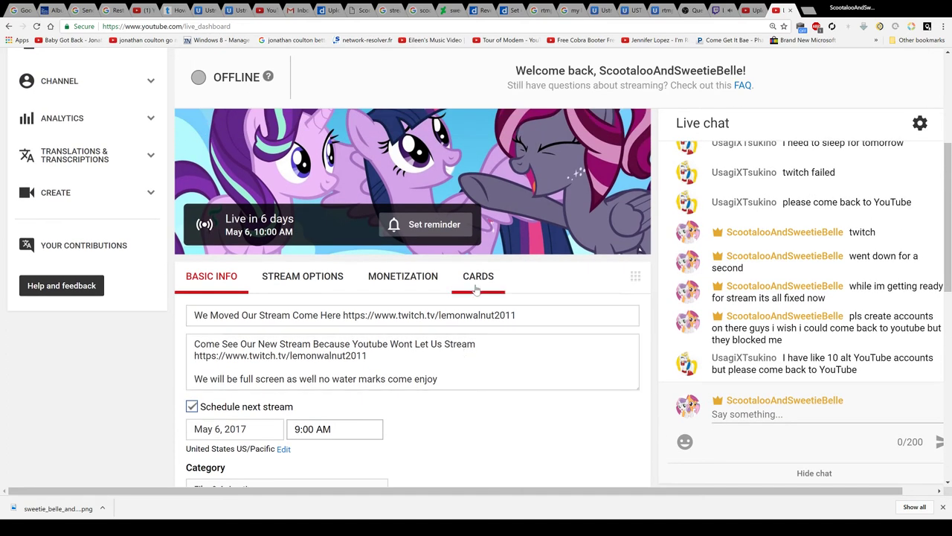
left_click(402, 275)
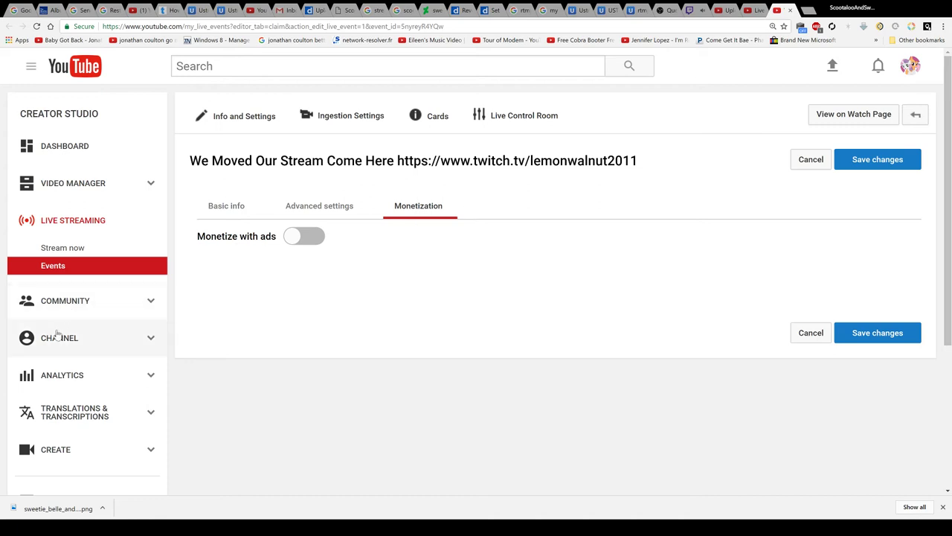
mouse_move(63, 305)
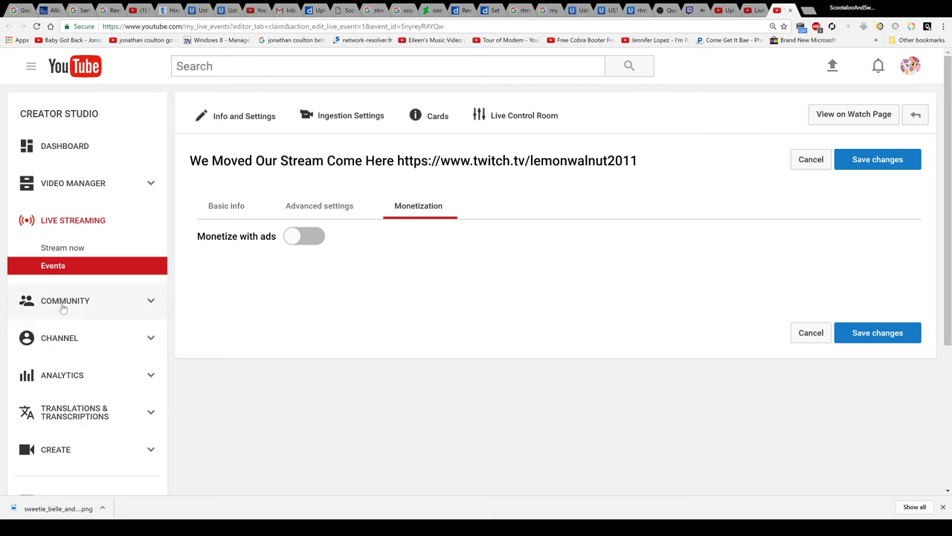
Step: Show Channel > Status and features with the Live streaming card marked Disabled — revoked
left_click(60, 300)
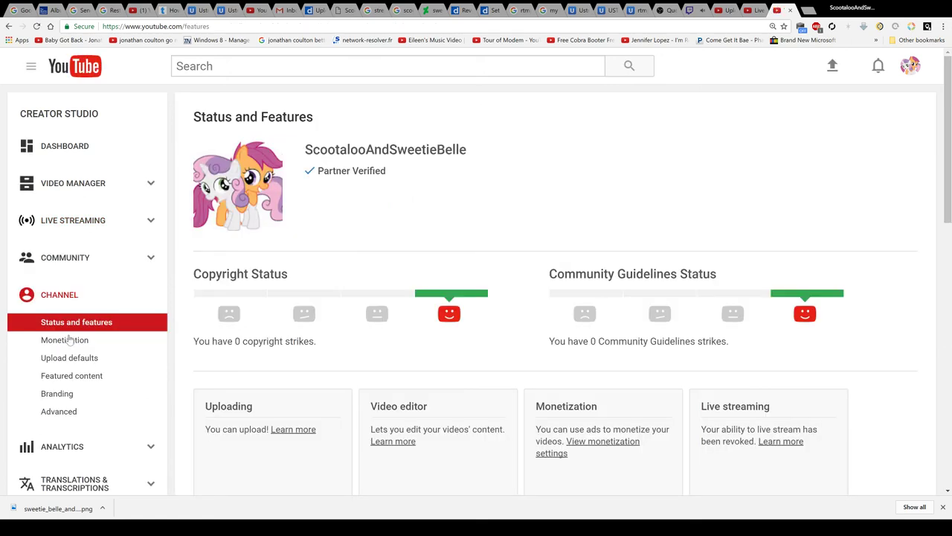
scroll("down", 3)
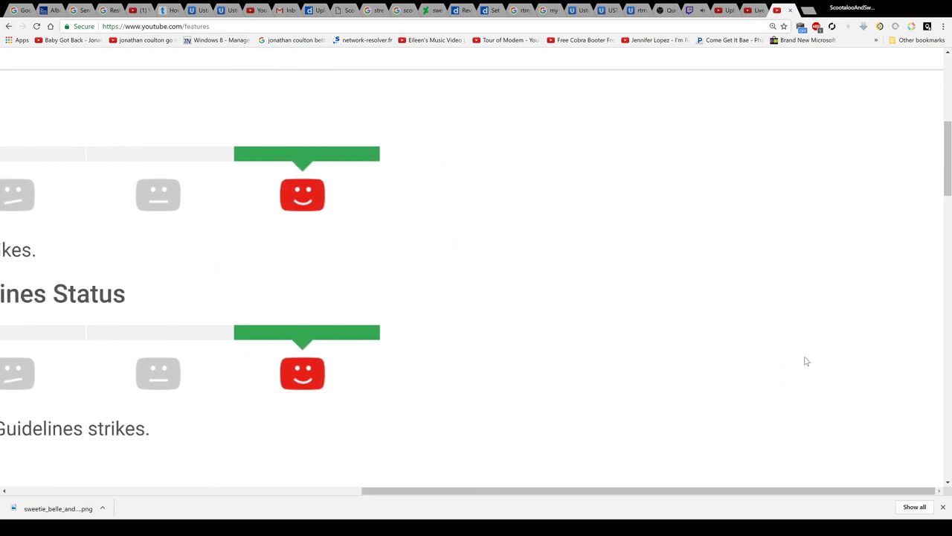
scroll("down", 3)
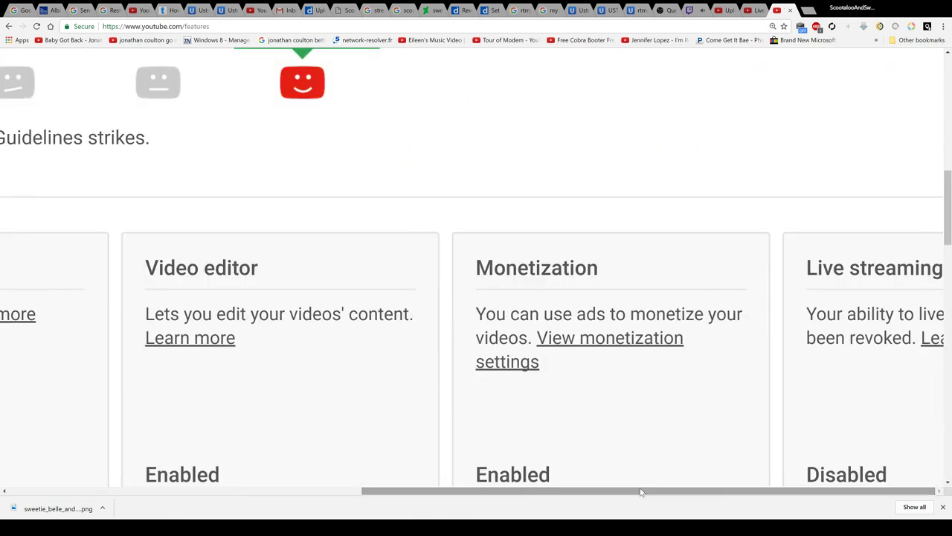
mouse_move(735, 235)
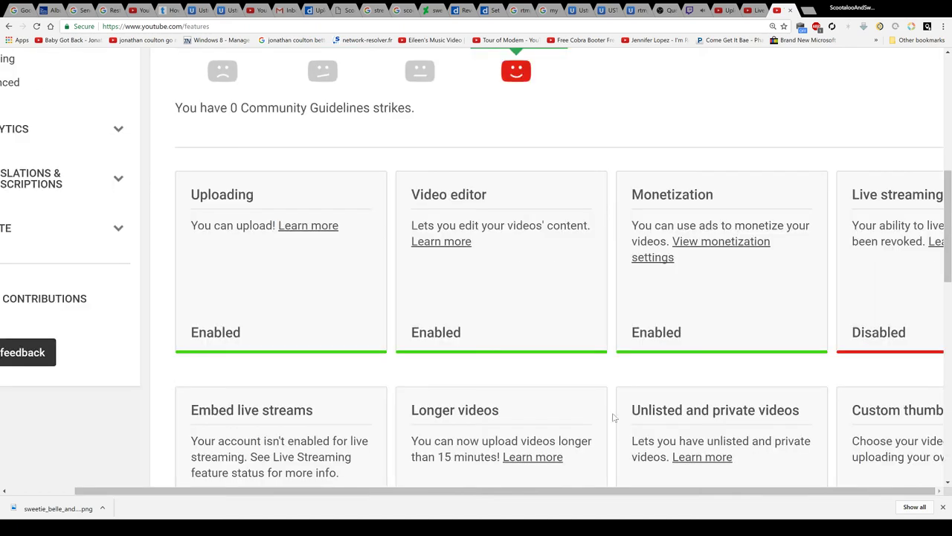
mouse_move(797, 330)
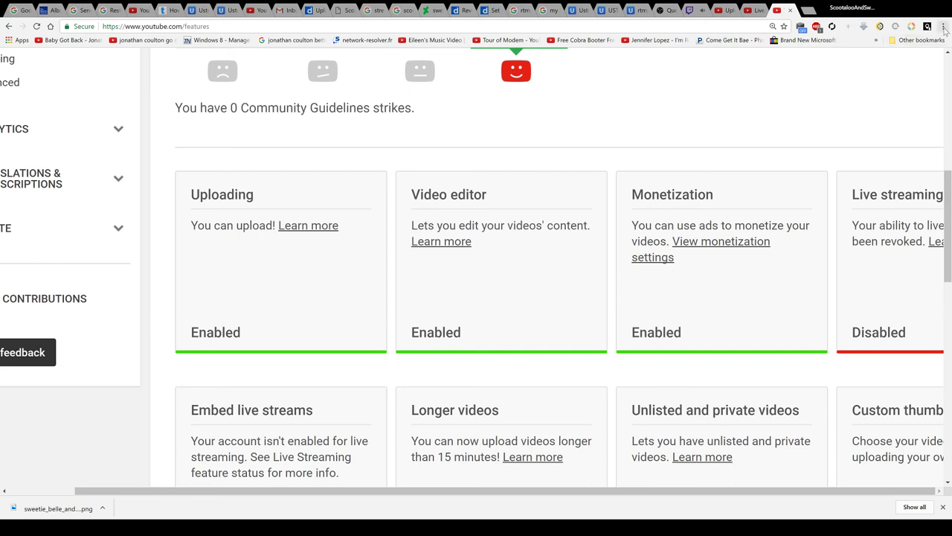
scroll("down", 3)
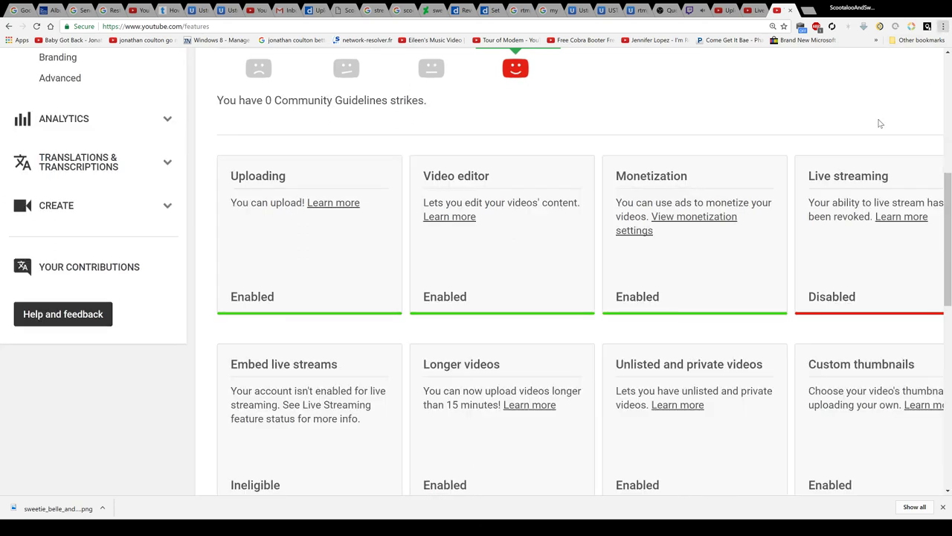
scroll("down", 3)
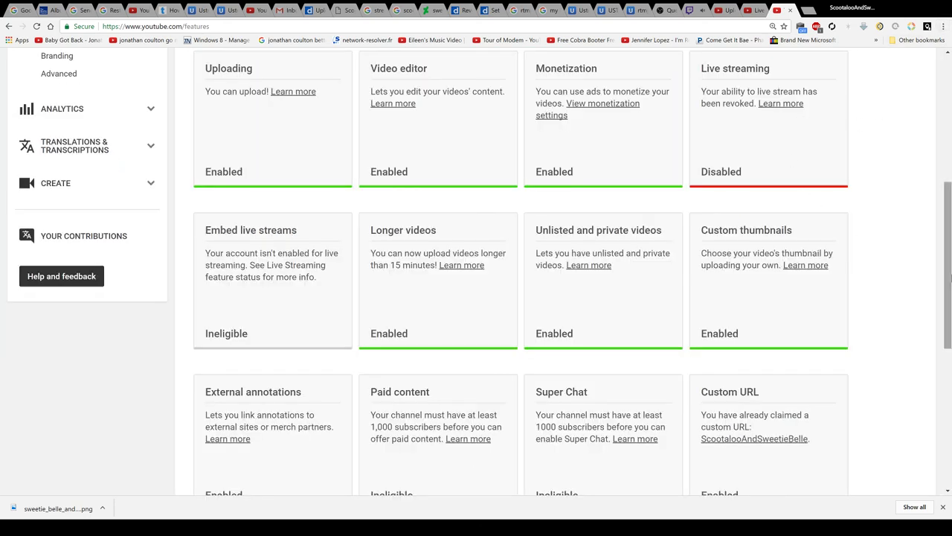
scroll("up", 3)
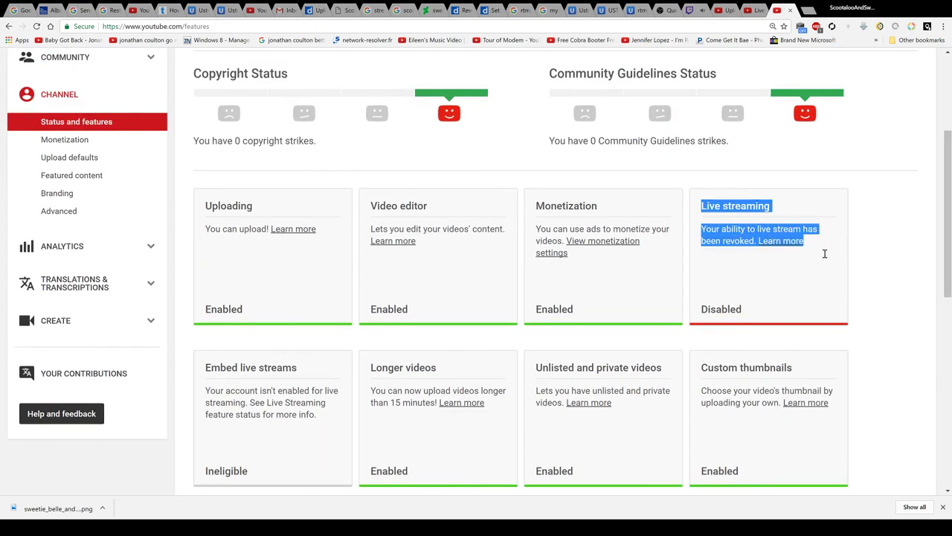
left_click(806, 269)
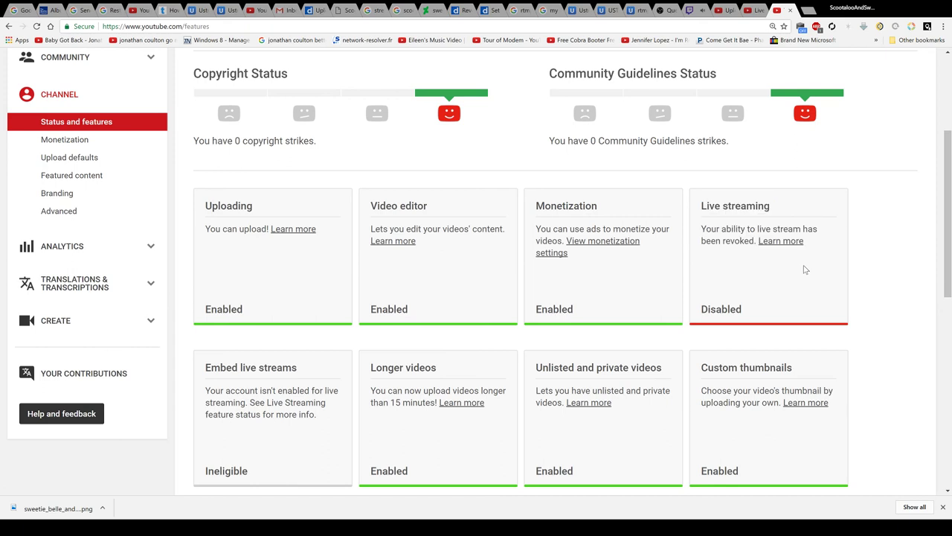
mouse_move(312, 256)
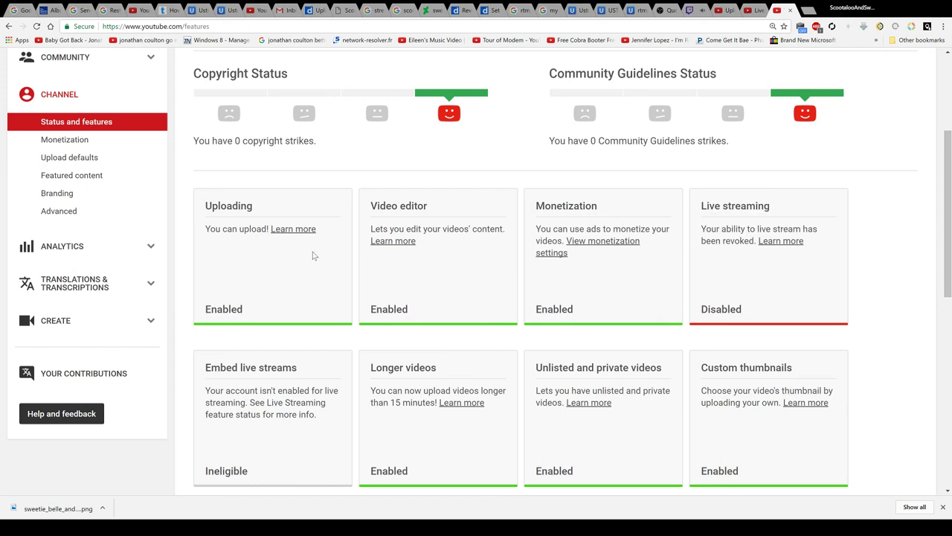